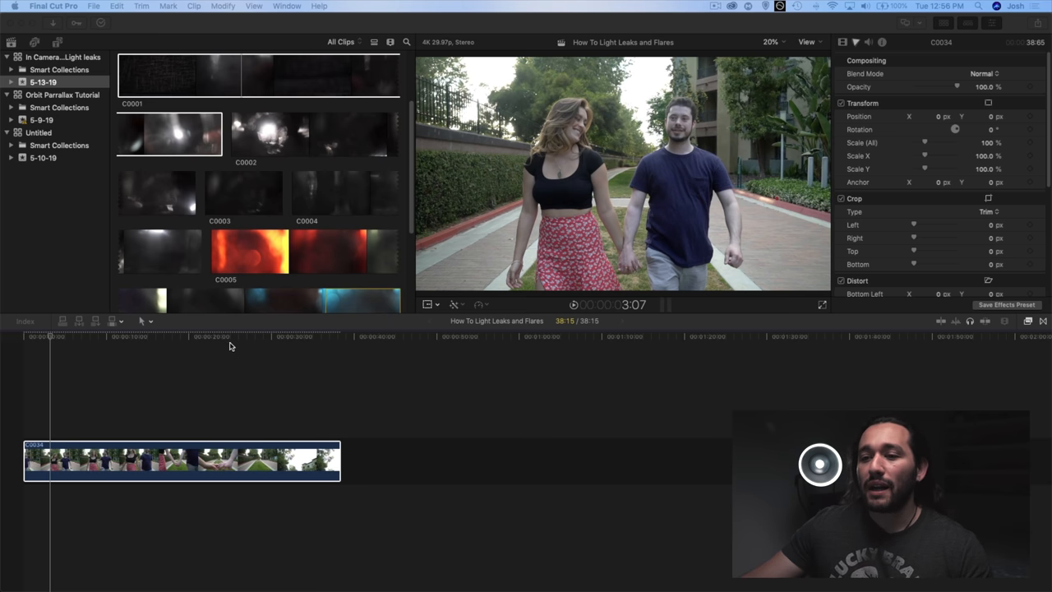
- Return the playhead to the timeline start and skim the light-leak clips in the Browser
{"action": "left_click", "coordinate": [155, 335]}
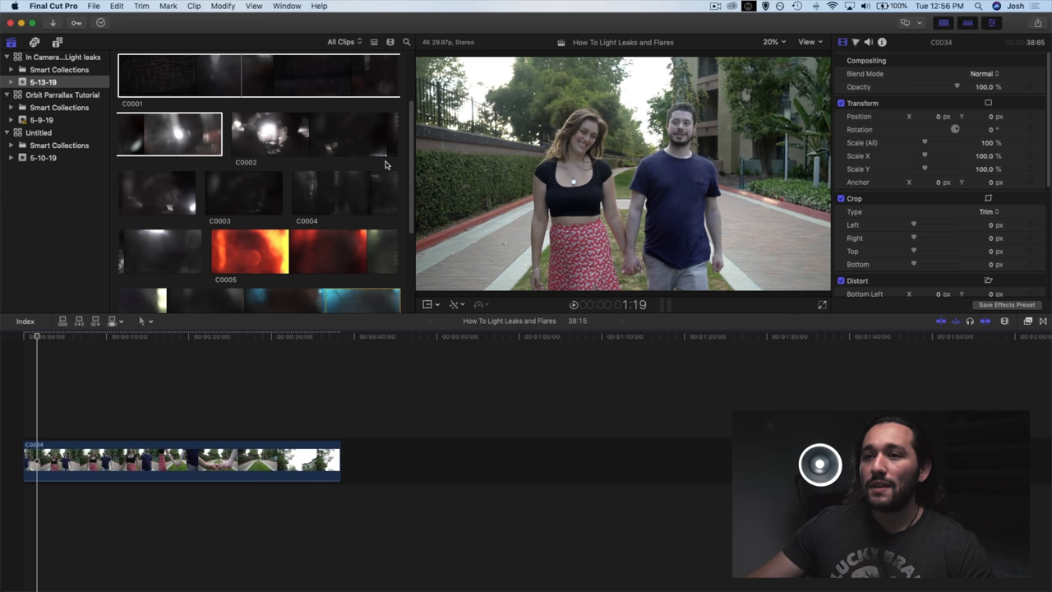
{"action": "scroll", "scroll_direction": "down", "scroll_amount": 3}
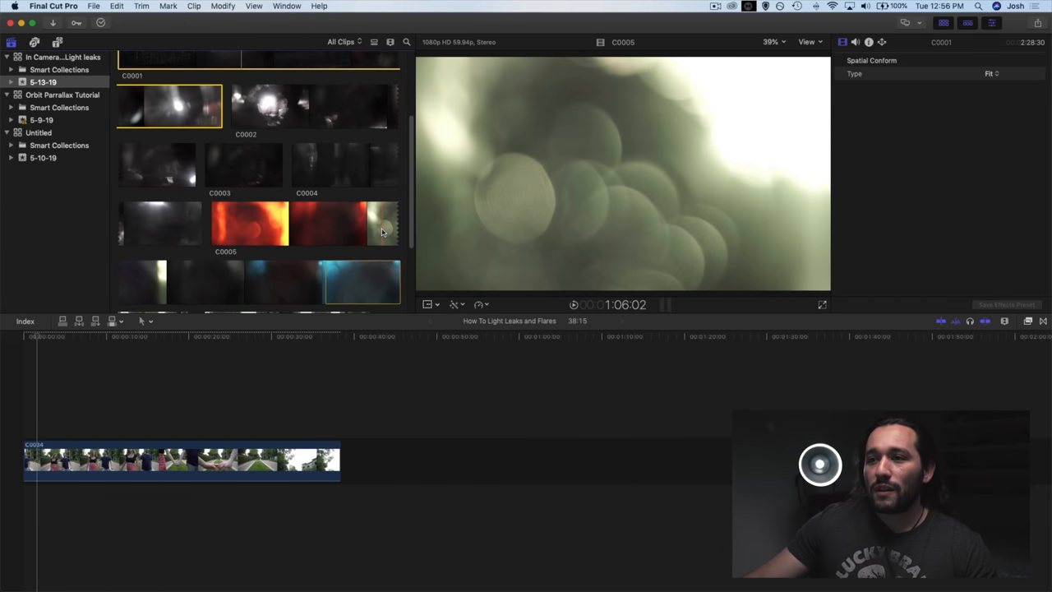
- Connect the blue light-leak clip above couple clip C0034 in the timeline
{"action": "left_click_drag", "start_coordinate": [382, 222], "coordinate": [258, 387]}
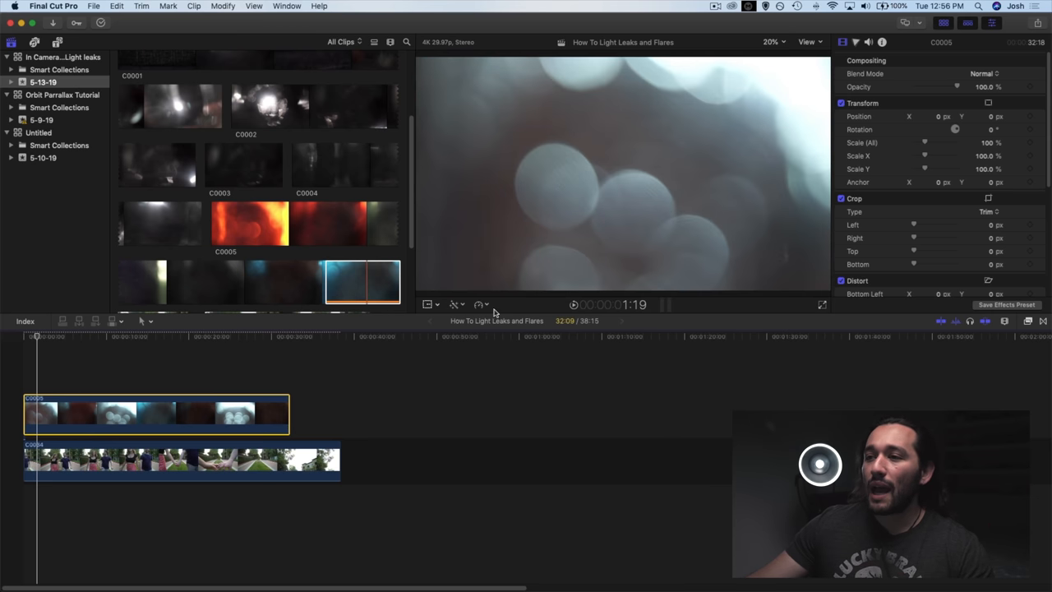
{"action": "left_click", "coordinate": [478, 304]}
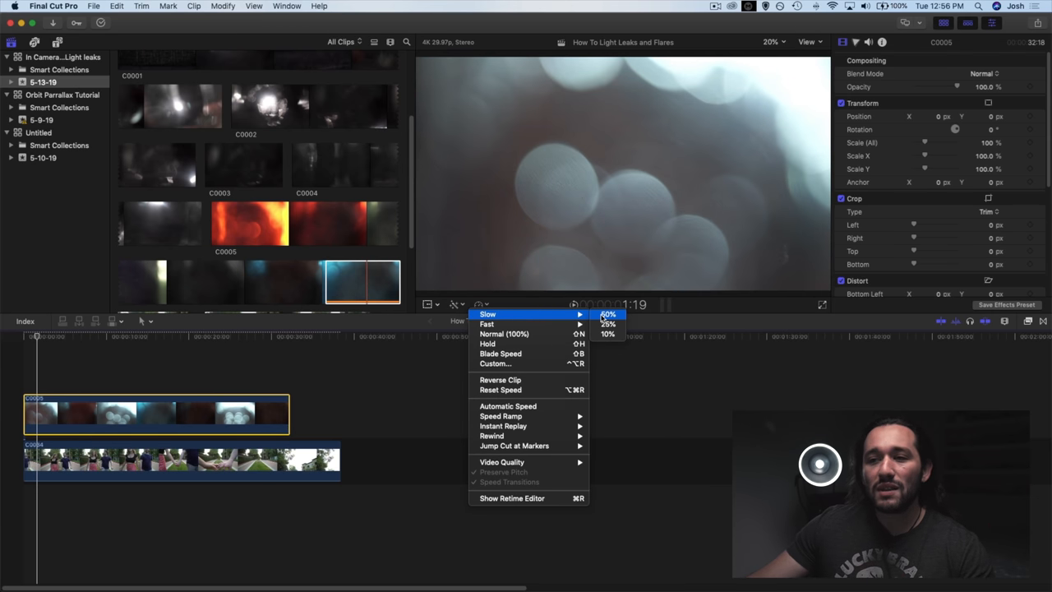
- Retime the connected light-leak clip to Slow 50%
{"action": "left_click", "coordinate": [607, 314]}
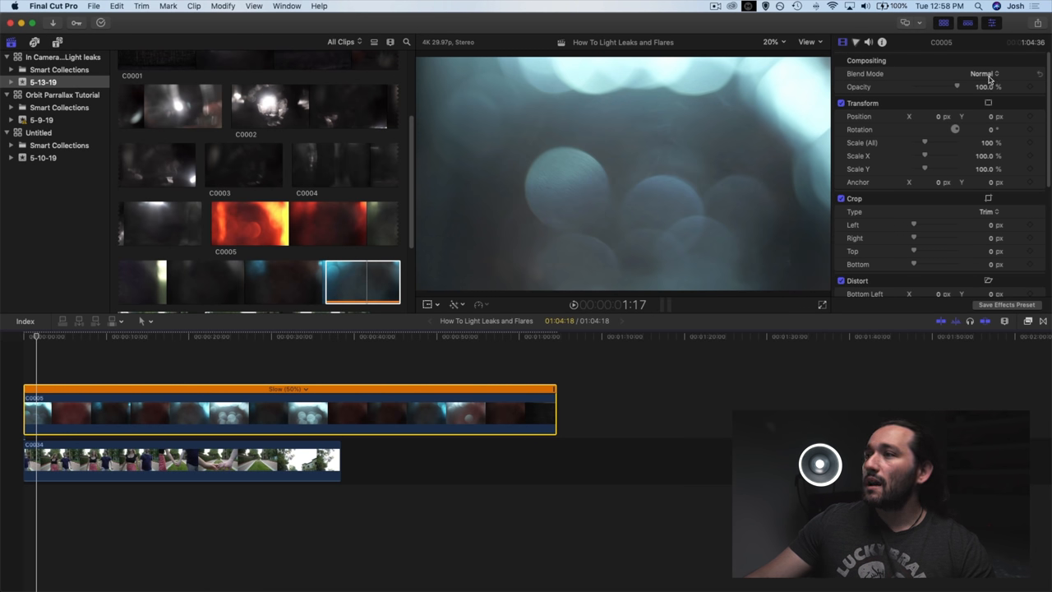
- Set the light-leak clip's blend mode to Add in the Video inspector
{"action": "left_click", "coordinate": [982, 73]}
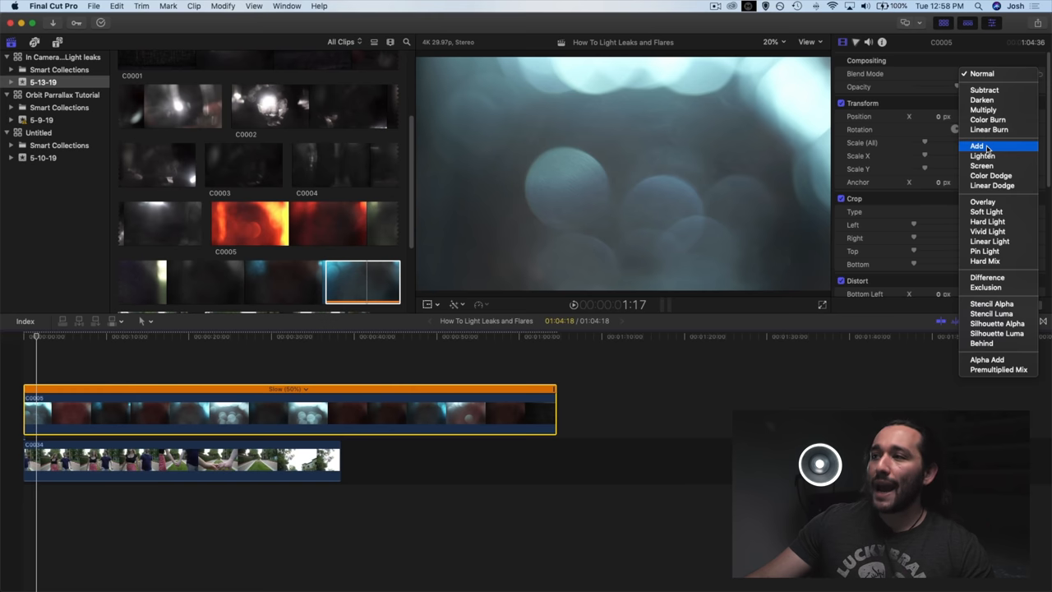
{"action": "left_click", "coordinate": [978, 145]}
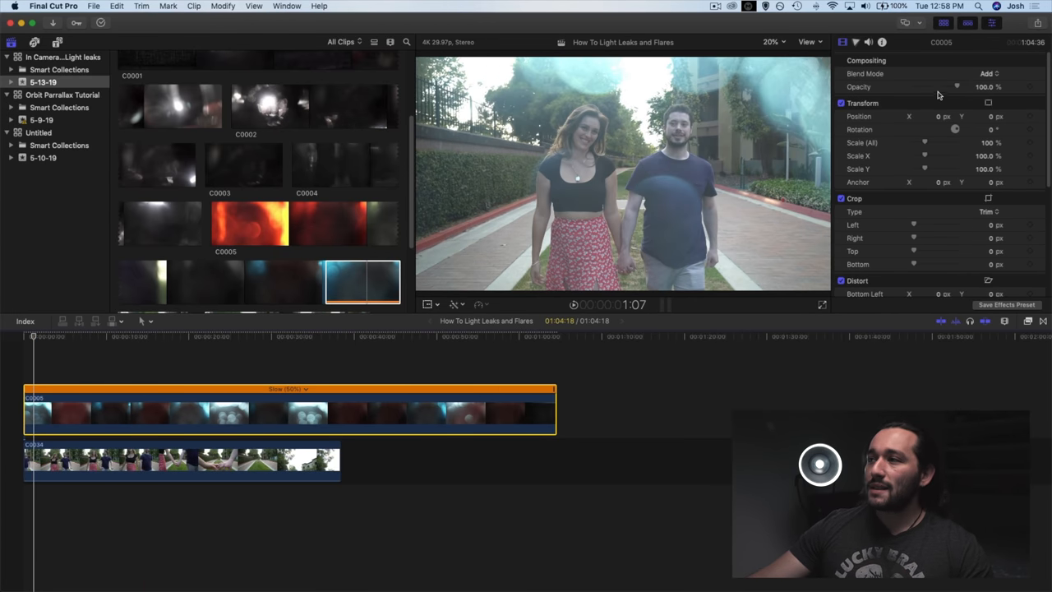
- Open the Color inspector for the selected light-leak clip
{"action": "left_click", "coordinate": [987, 87]}
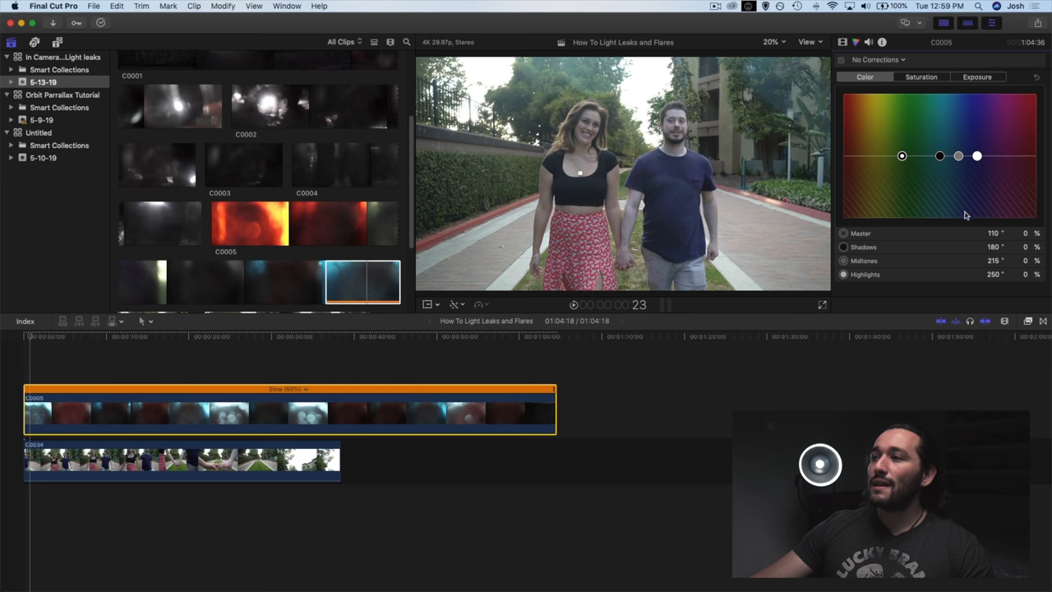
- Enable Color Board 1 and tint the overlay's highlights, trying red then blue
{"action": "left_click", "coordinate": [977, 156]}
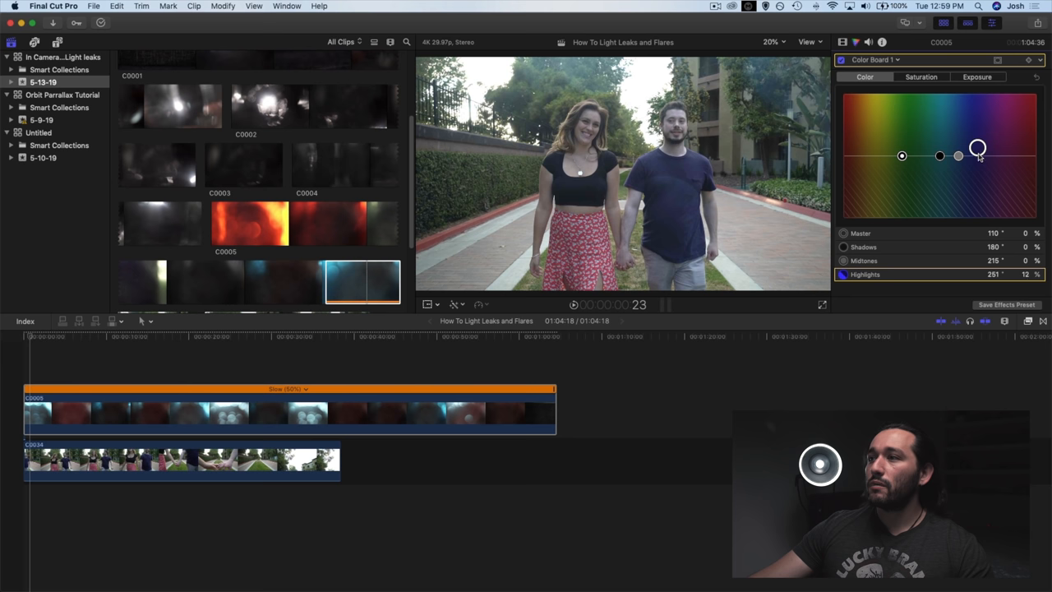
{"action": "left_click_drag", "start_coordinate": [978, 150], "coordinate": [989, 206]}
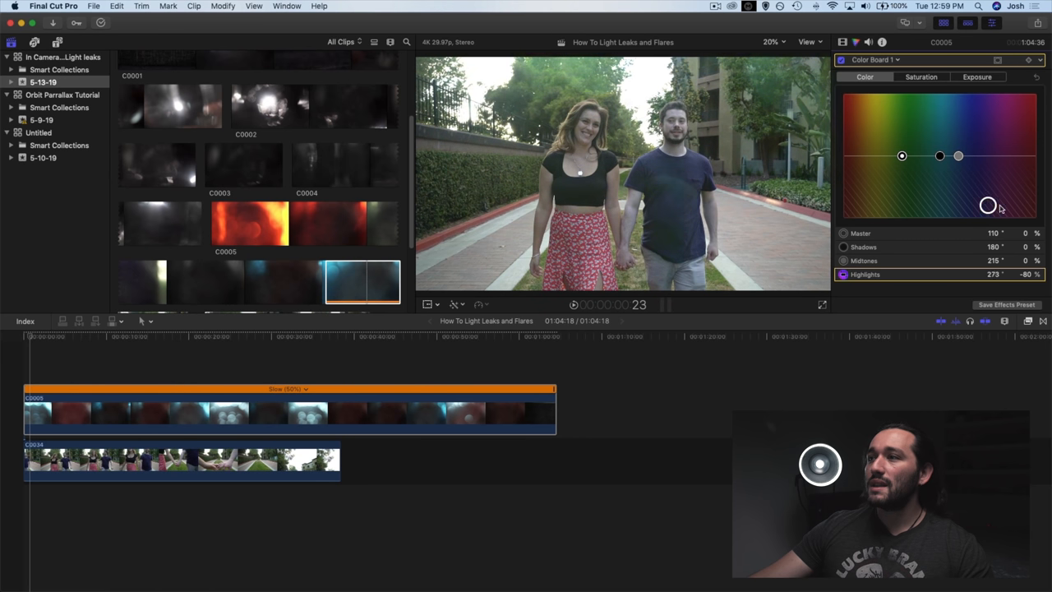
{"action": "left_click_drag", "start_coordinate": [988, 204], "coordinate": [927, 92]}
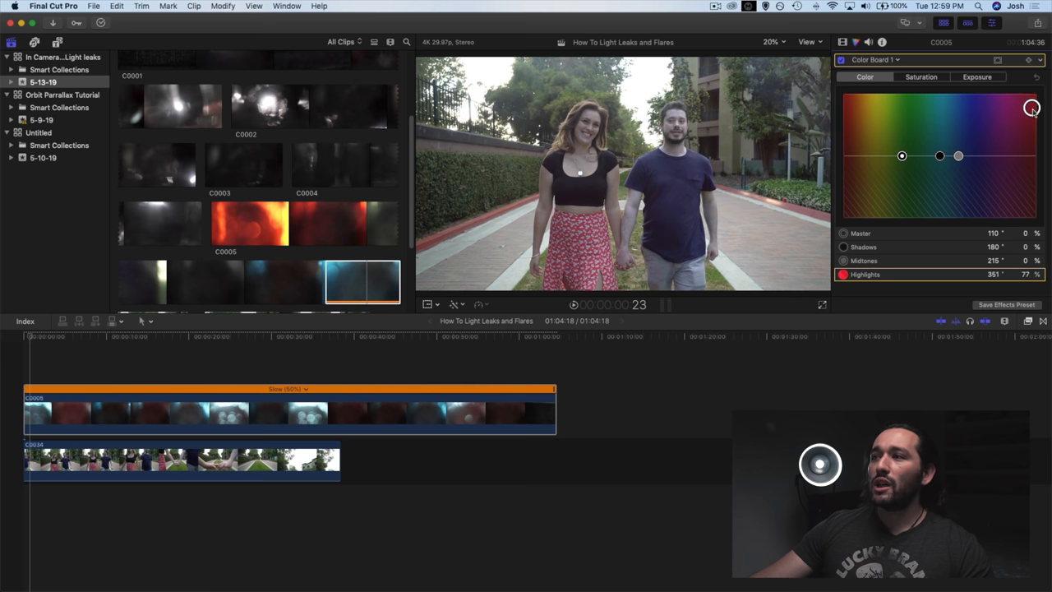
{"action": "left_click_drag", "start_coordinate": [1032, 108], "coordinate": [959, 101]}
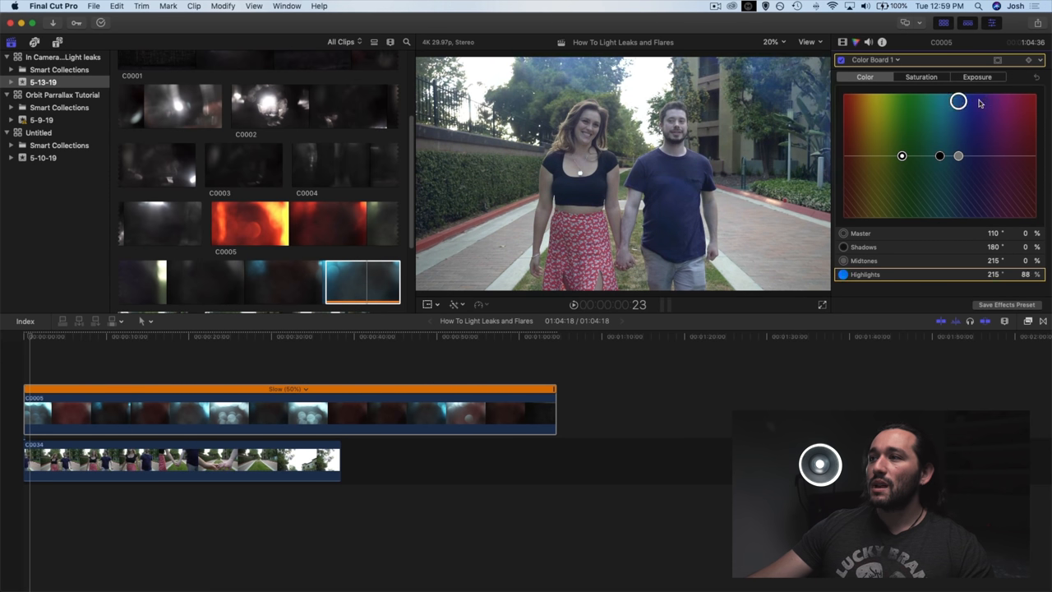
{"action": "left_click_drag", "start_coordinate": [957, 102], "coordinate": [1008, 95]}
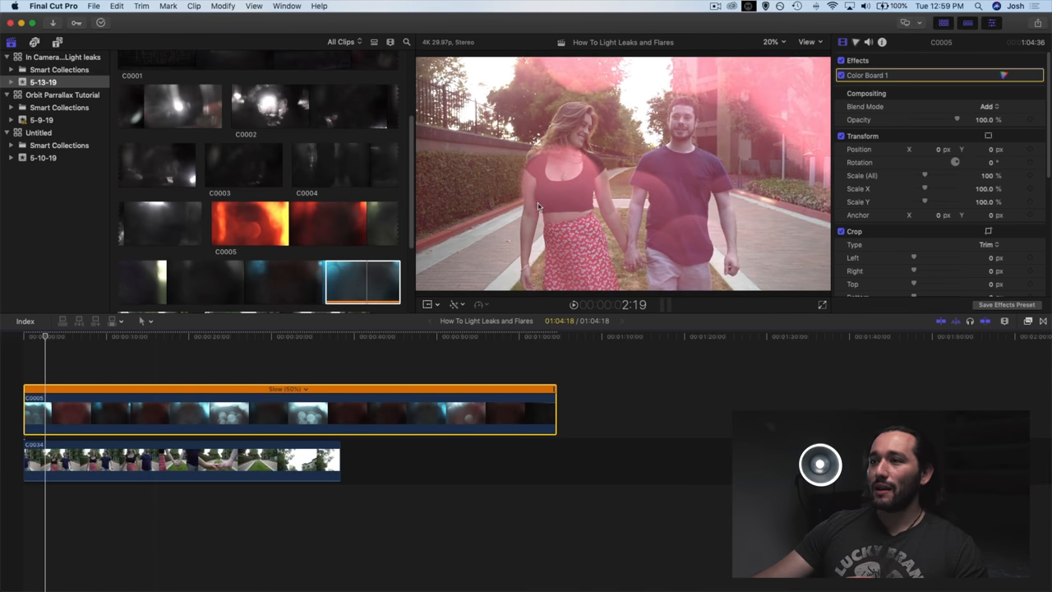
{"action": "mouse_move", "coordinate": [633, 208]}
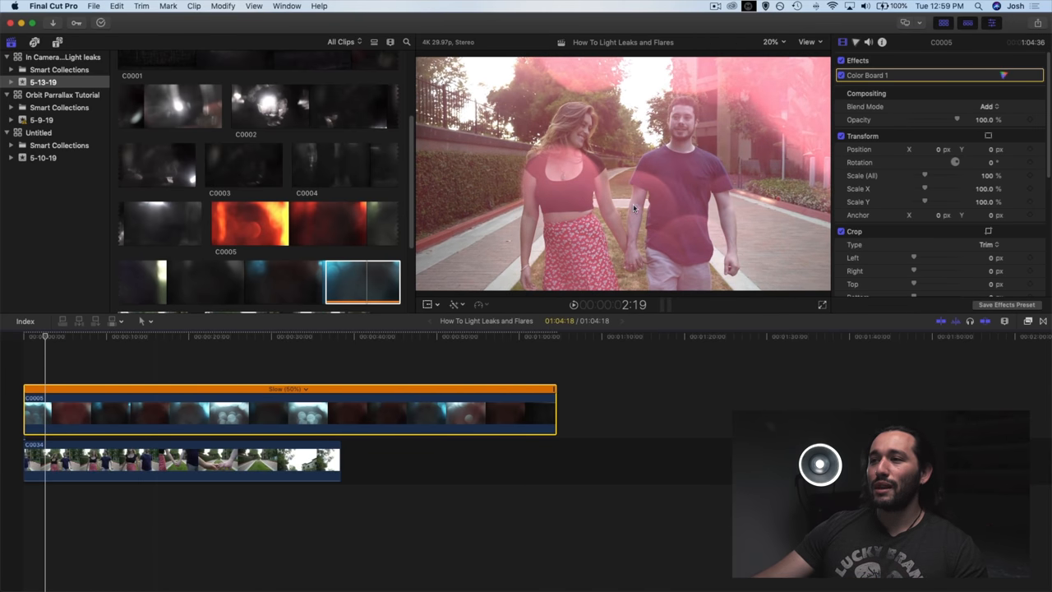